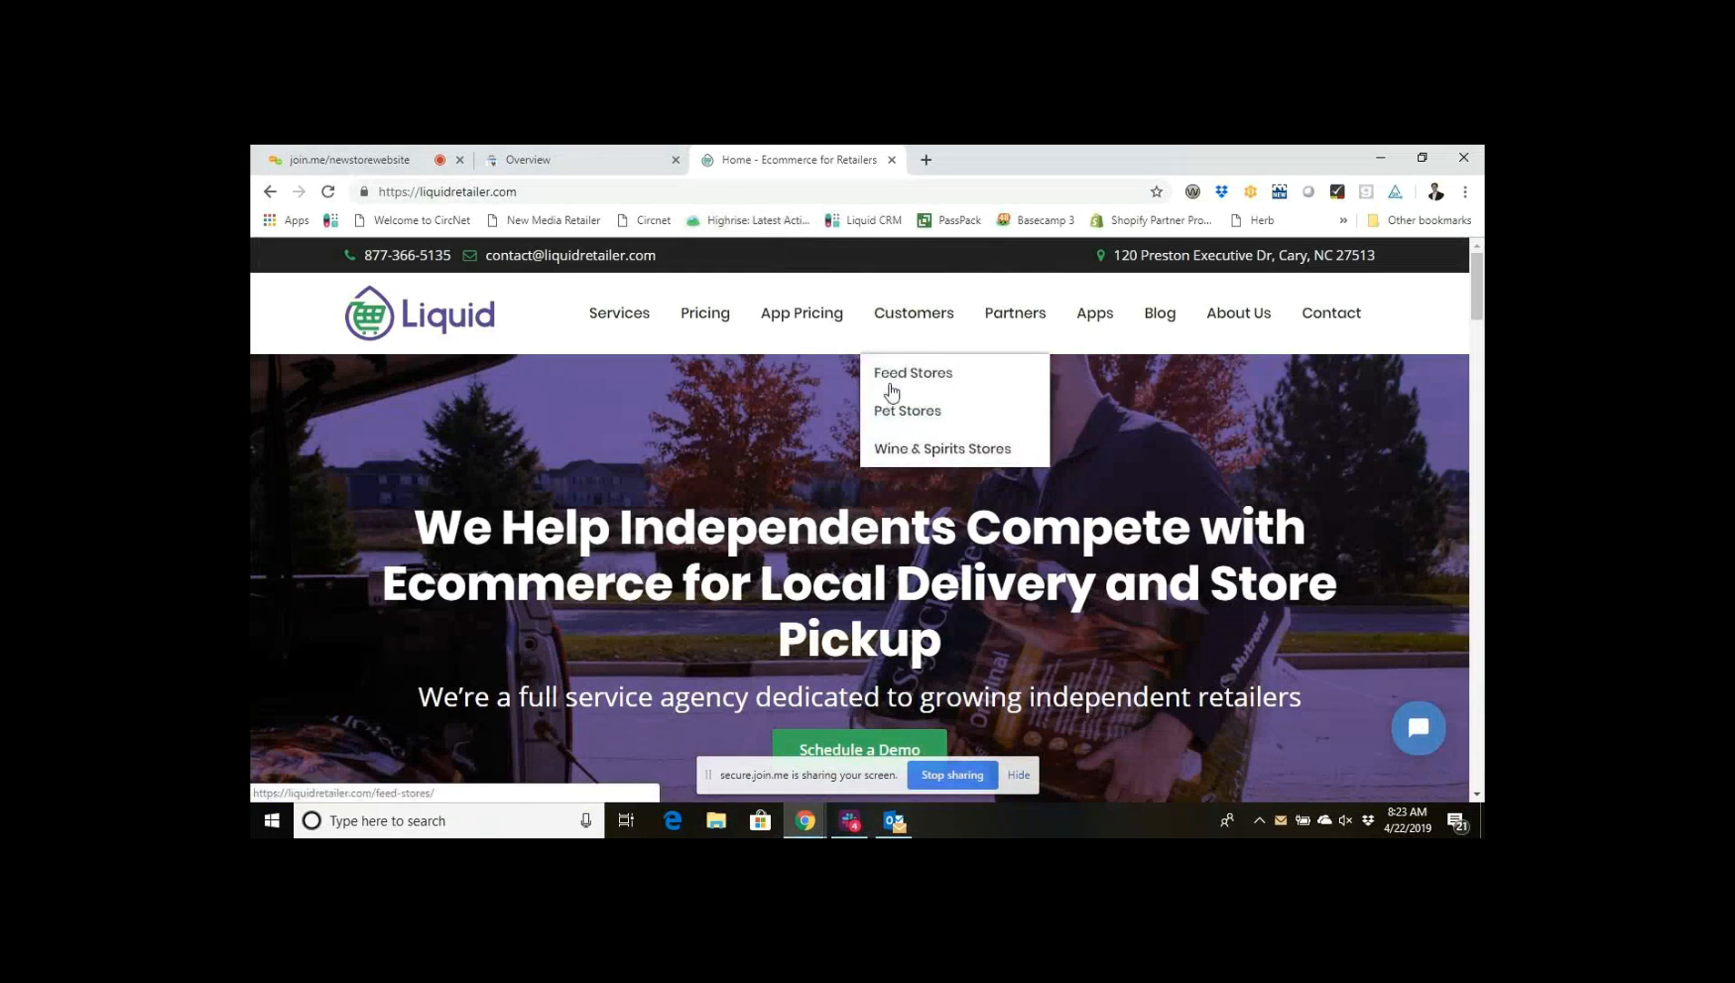
pyautogui.moveTo(1068, 420)
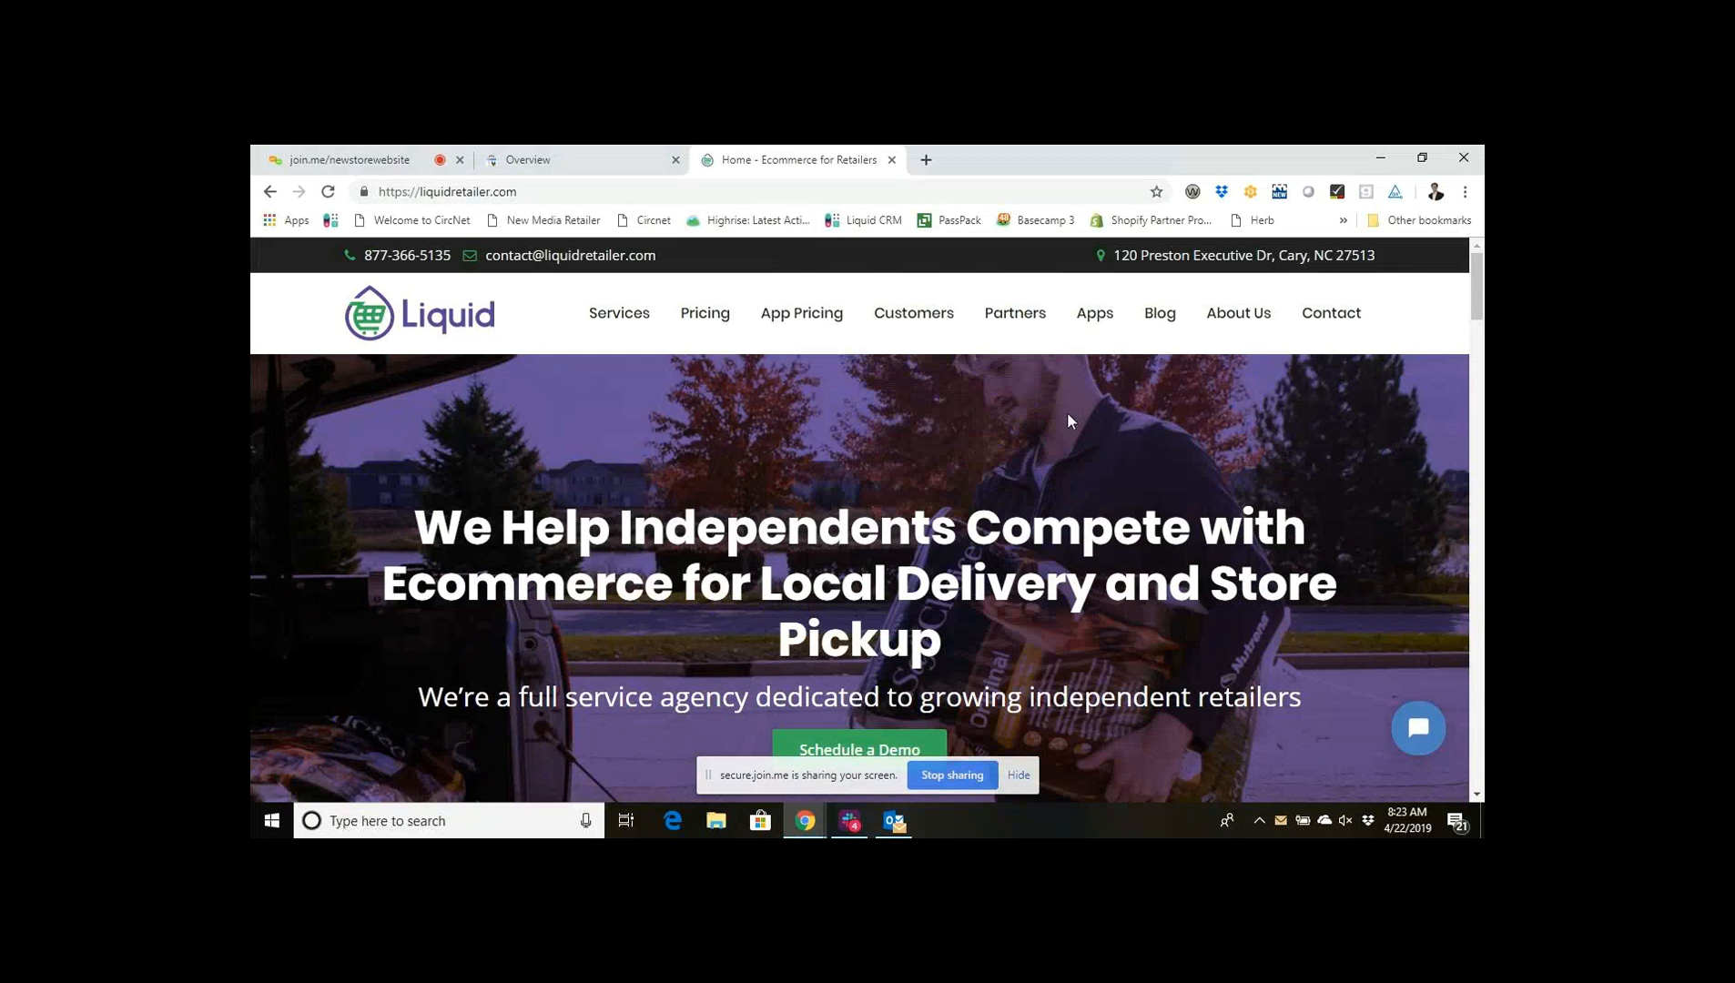
# Leave the Liquid homepage and open a new blank browser tab.
pyautogui.click(925, 160)
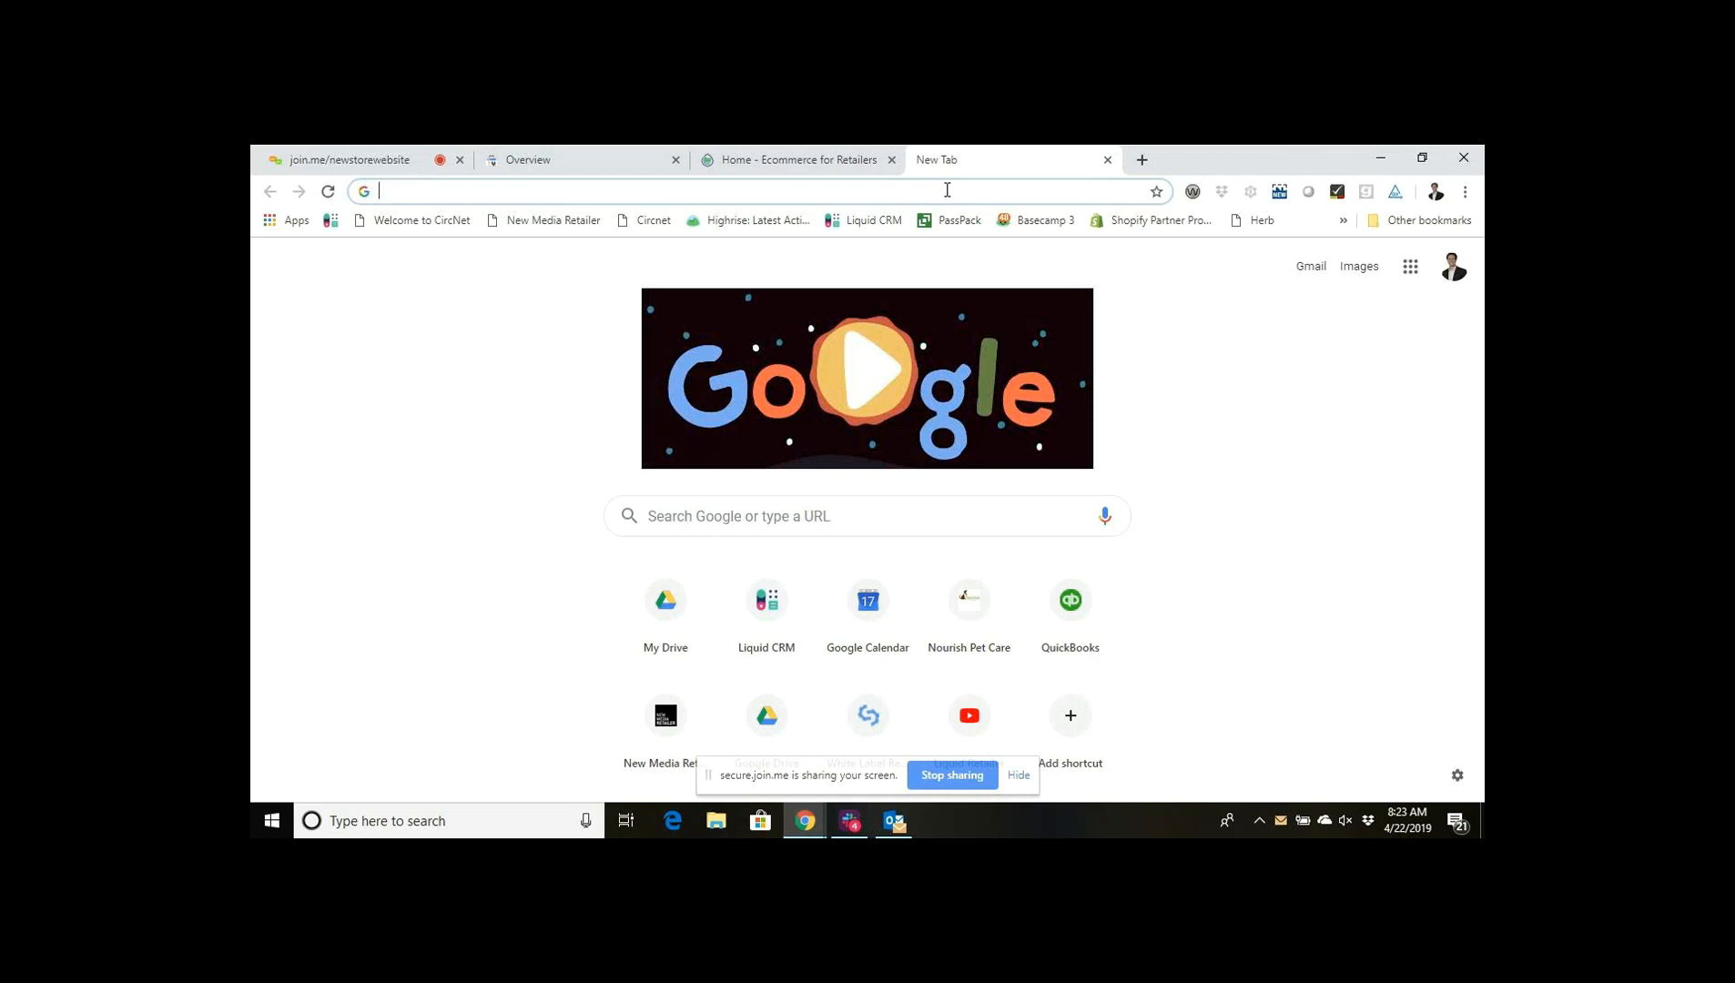
# Load nourishpetcare.com/sitemap.xml in one tab, then open another blank tab.
pyautogui.write('nourishpetcare.com/en/')
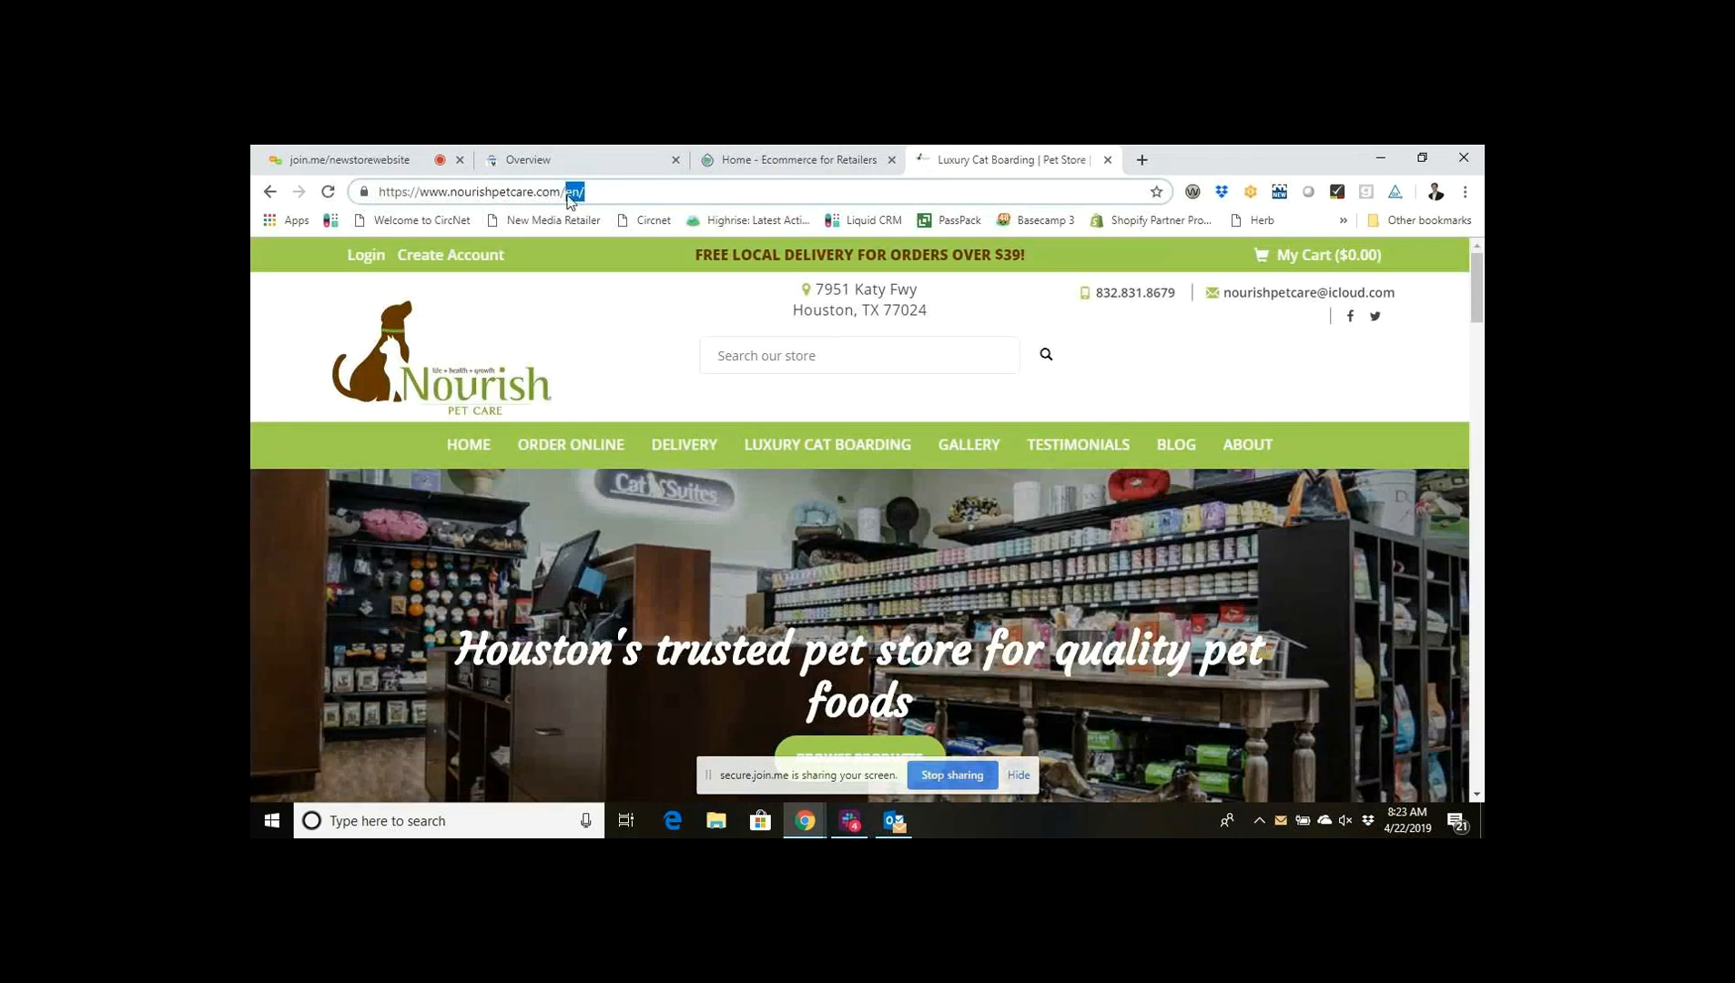
pyautogui.write('sitem')
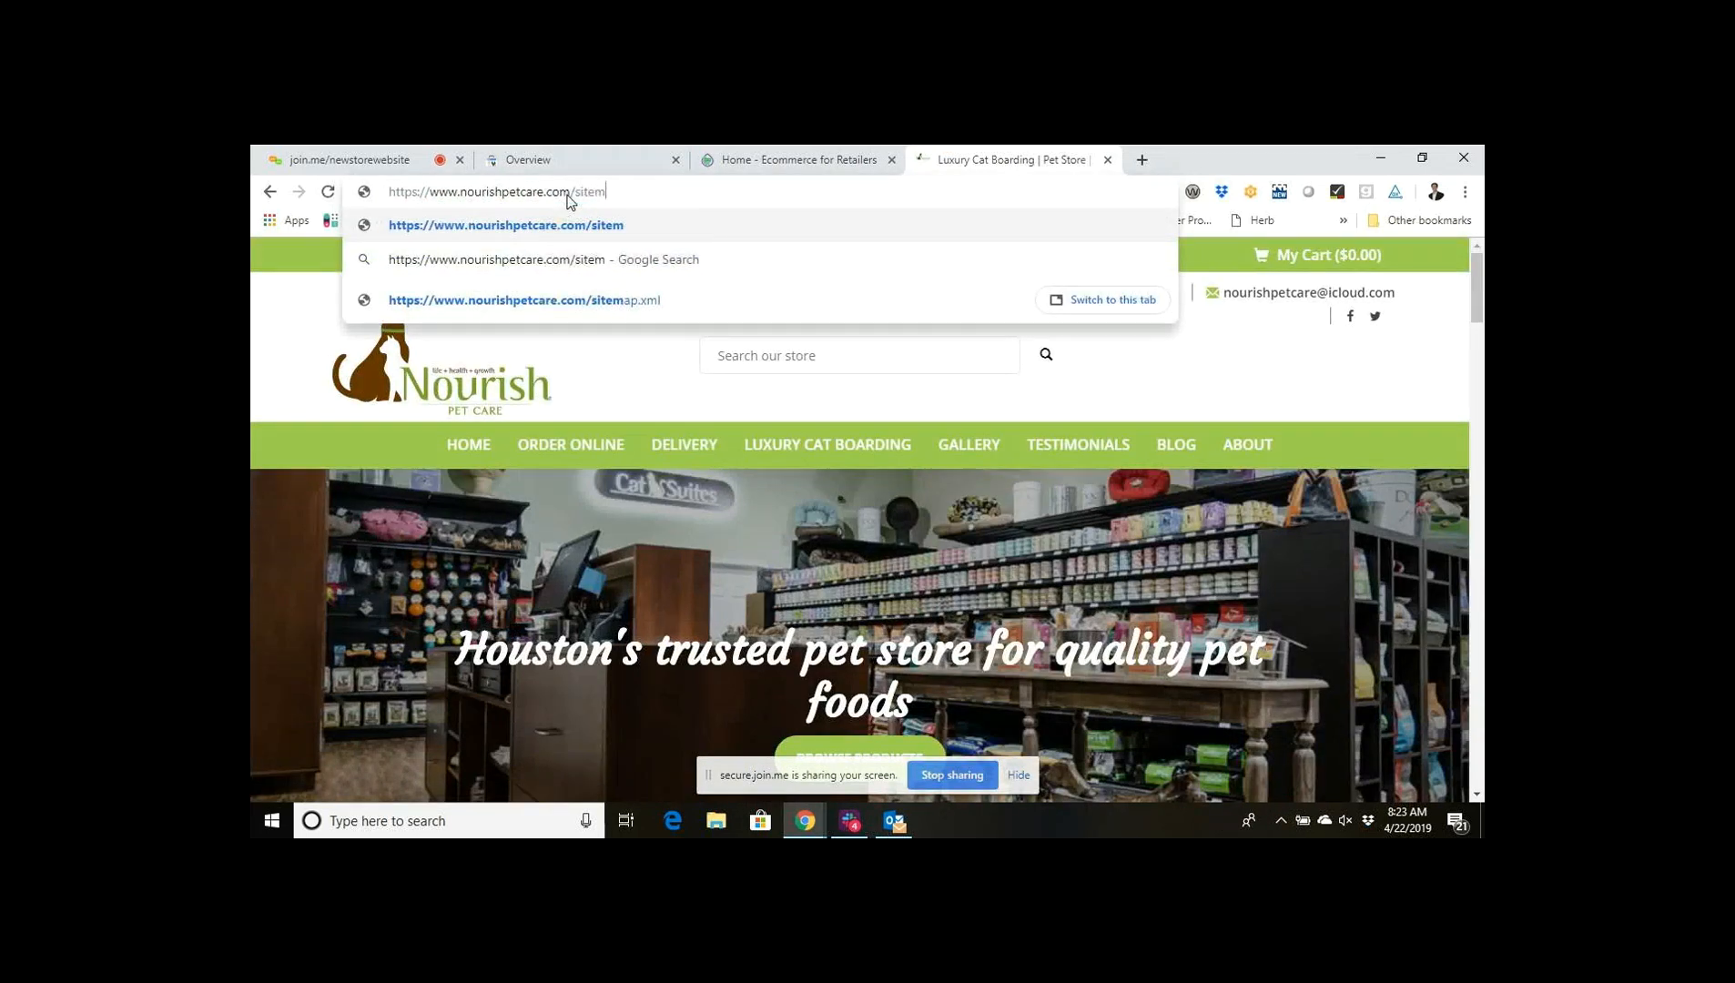
pyautogui.write('ap.x')
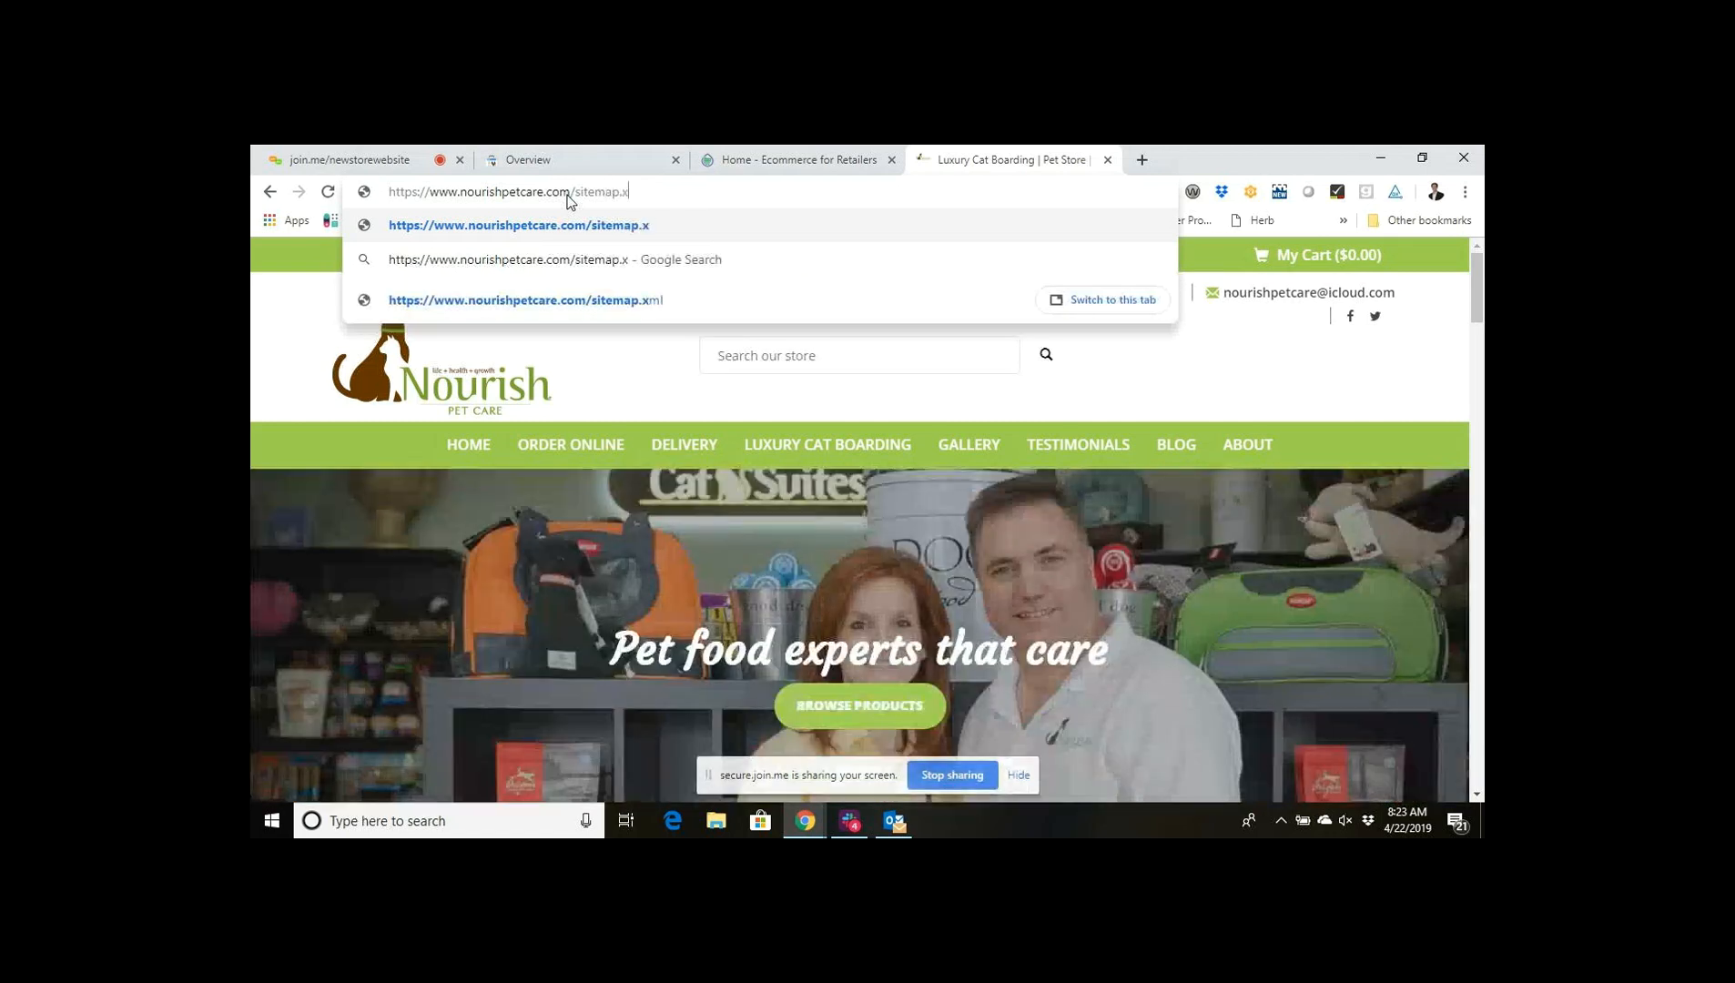
pyautogui.click(1140, 160)
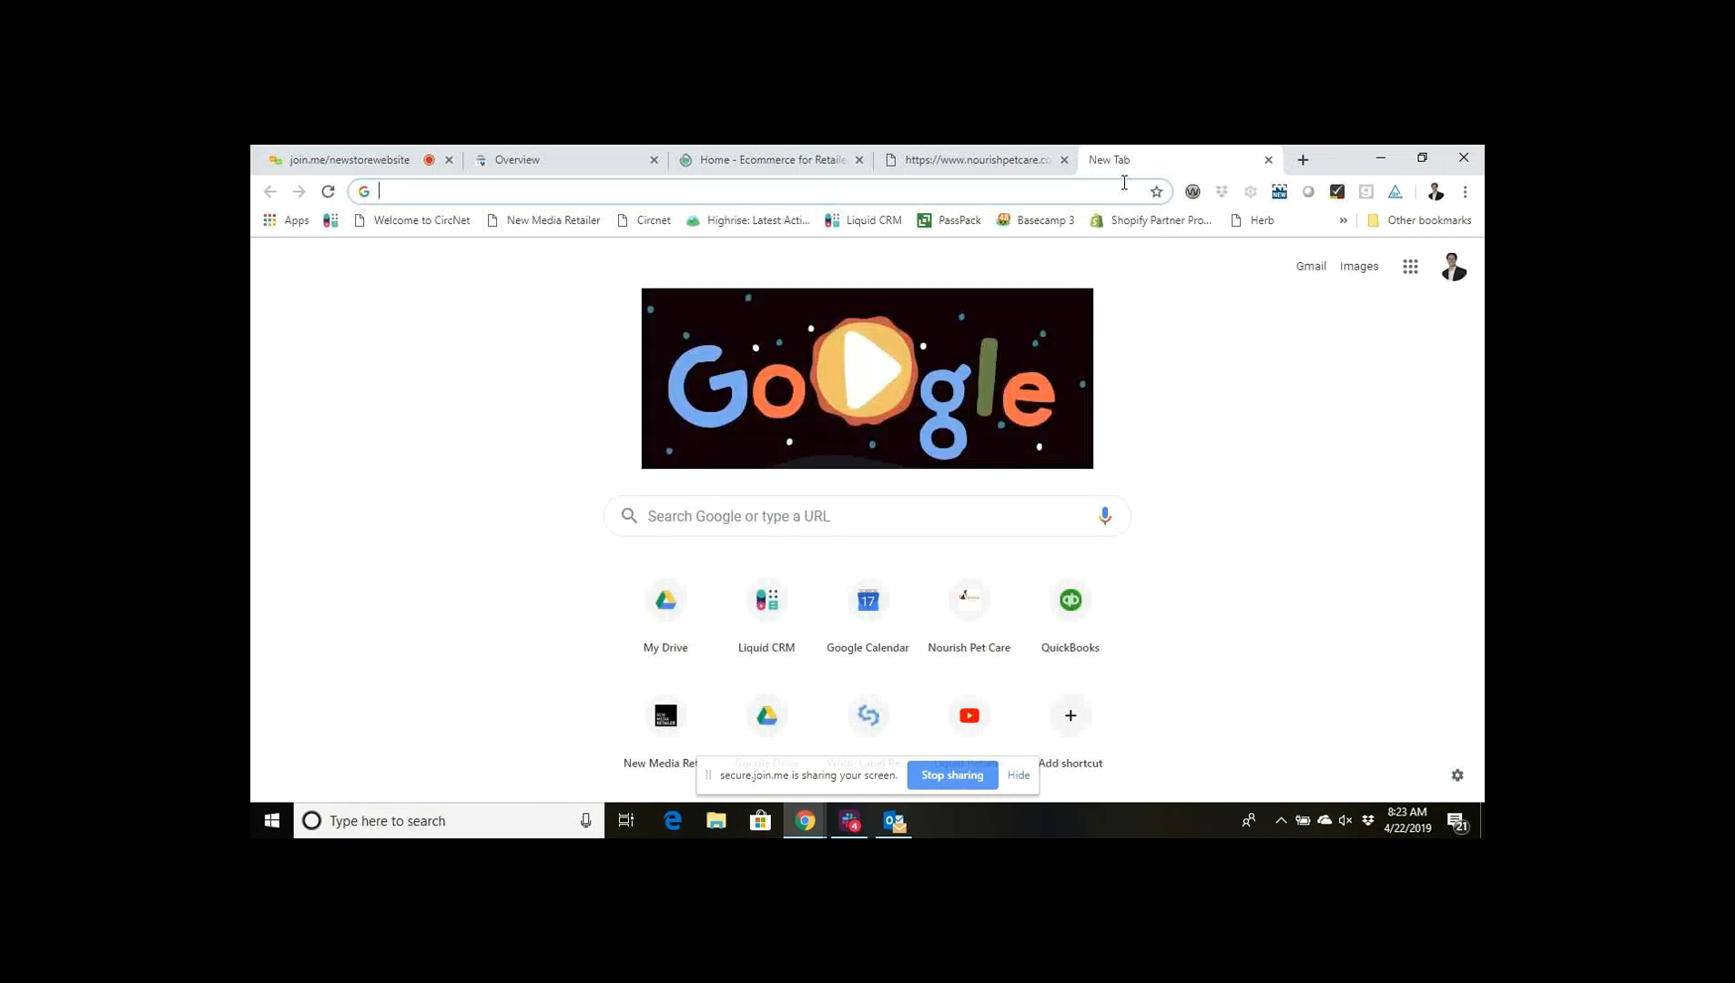
# Load thenaturaldogonline.com/sitemap.xml to view its products, pages, collections and blogs sitemaps.
pyautogui.write('the')
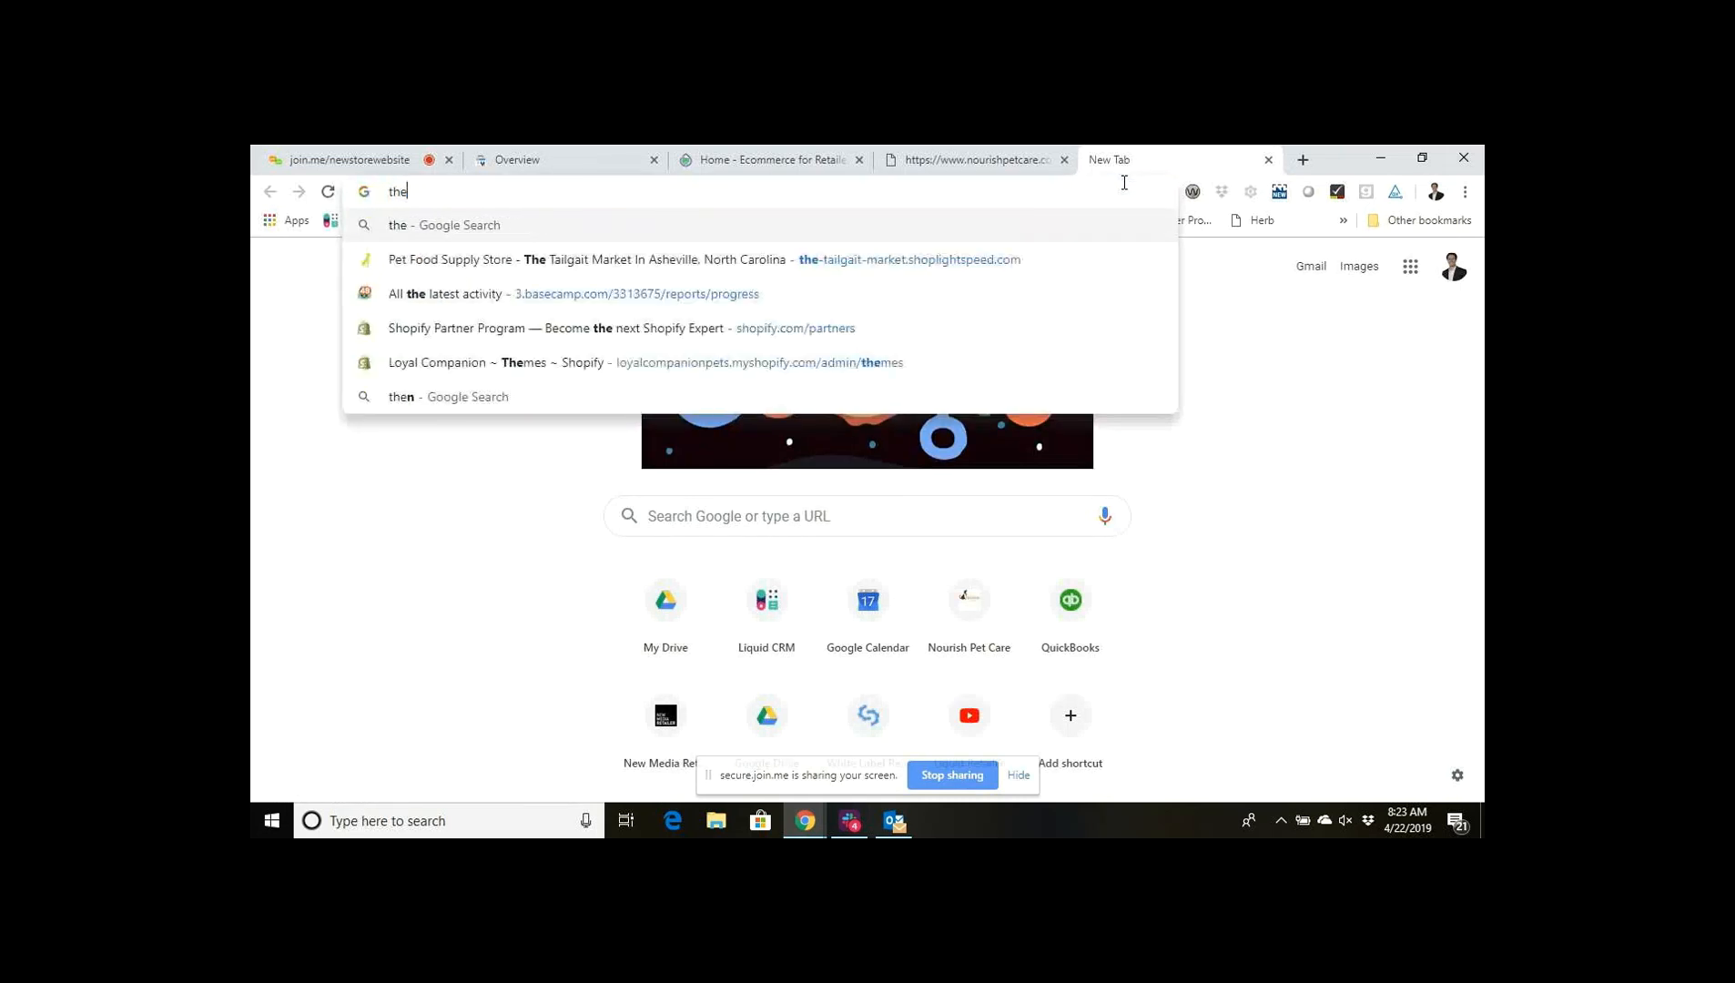
pyautogui.write('naturaldogonline.com')
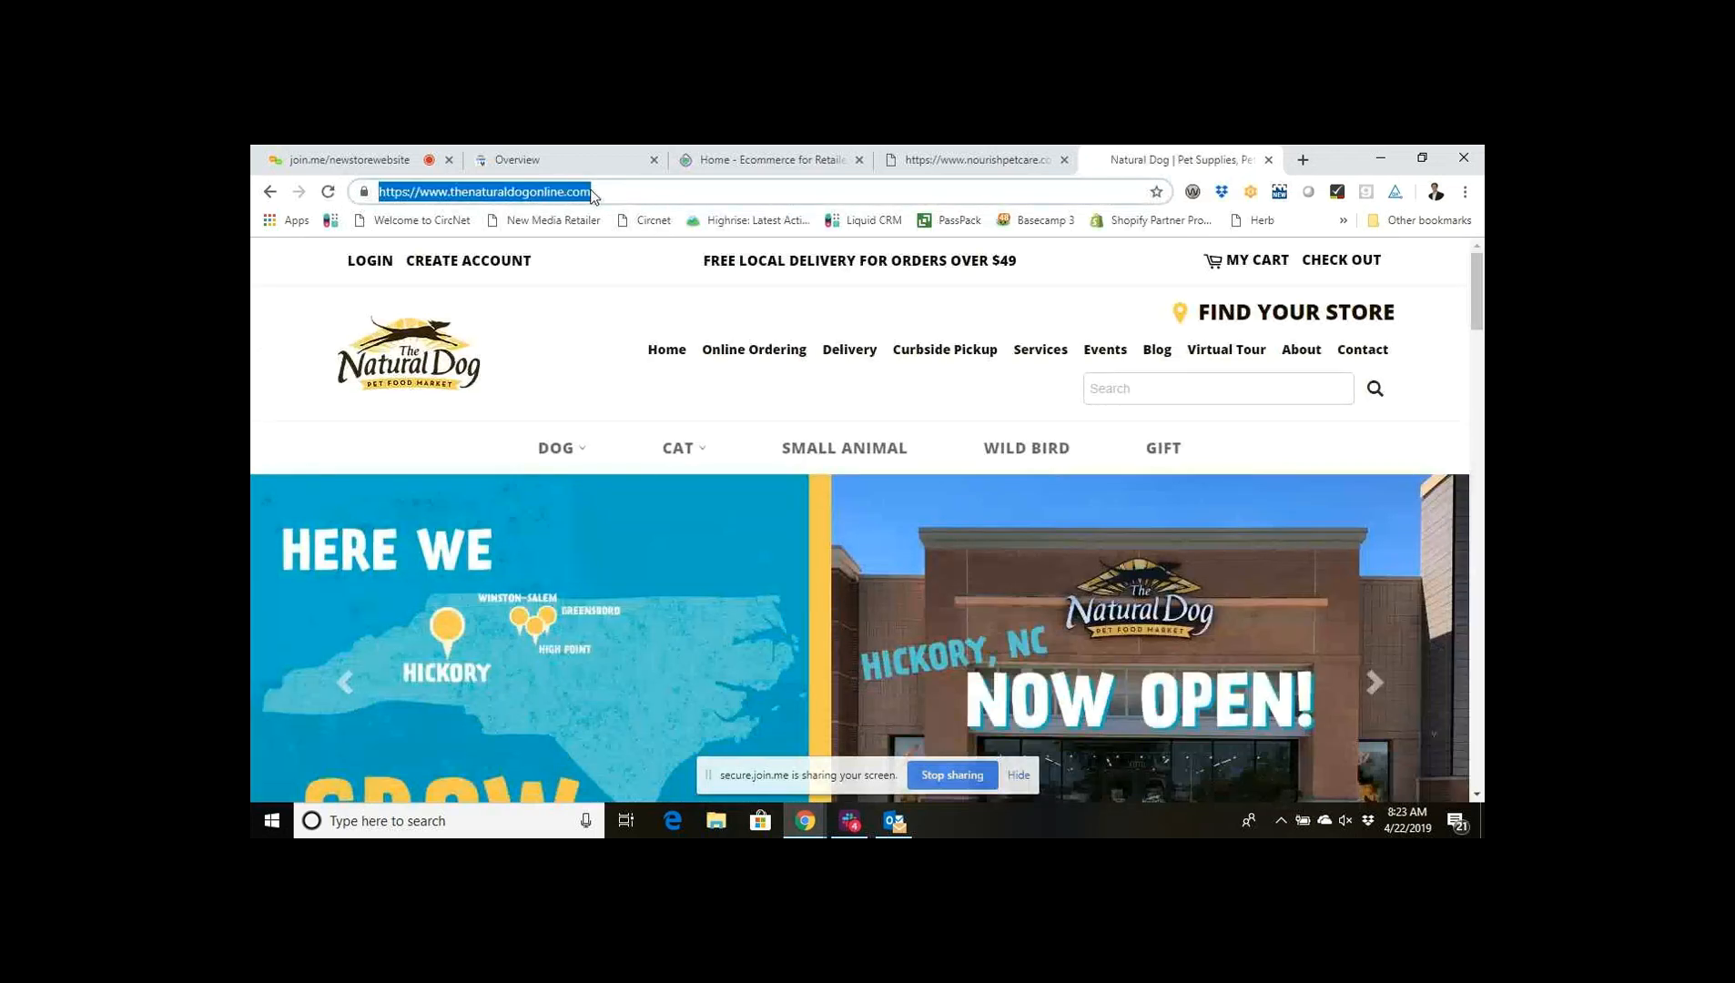
pyautogui.write('/sitemap.xml')
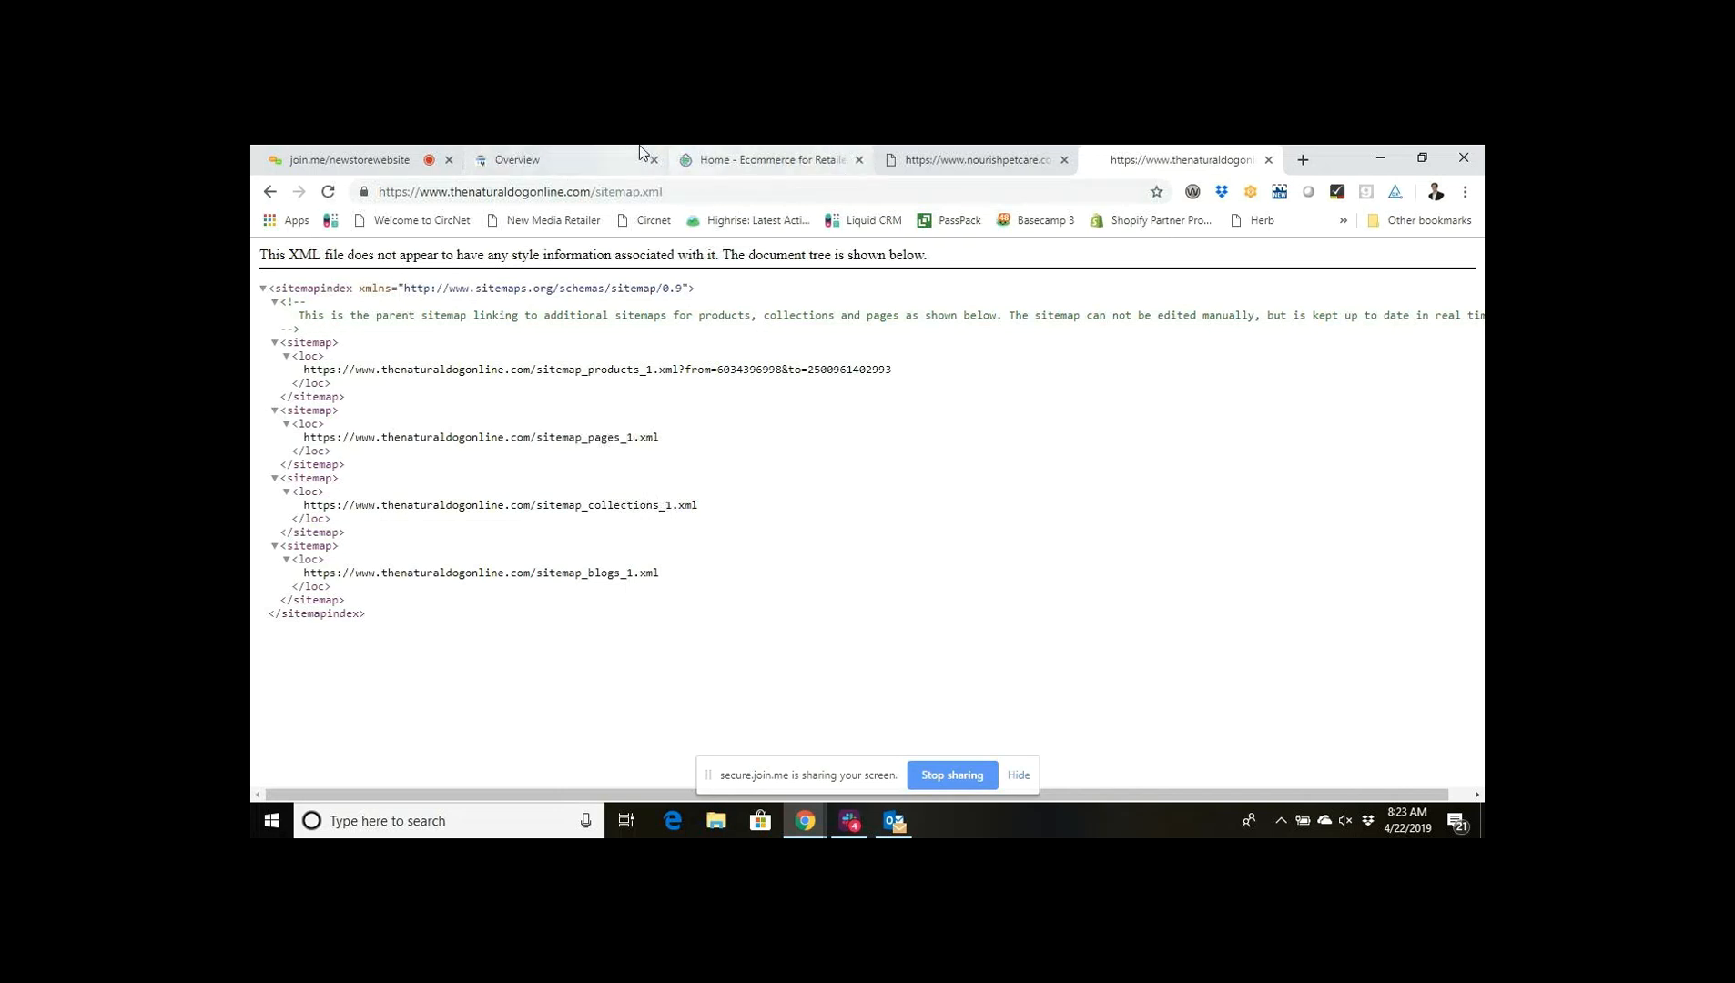
# Switch to the Google Search Console Overview tab for nourishpetcare.com.
pyautogui.click(514, 159)
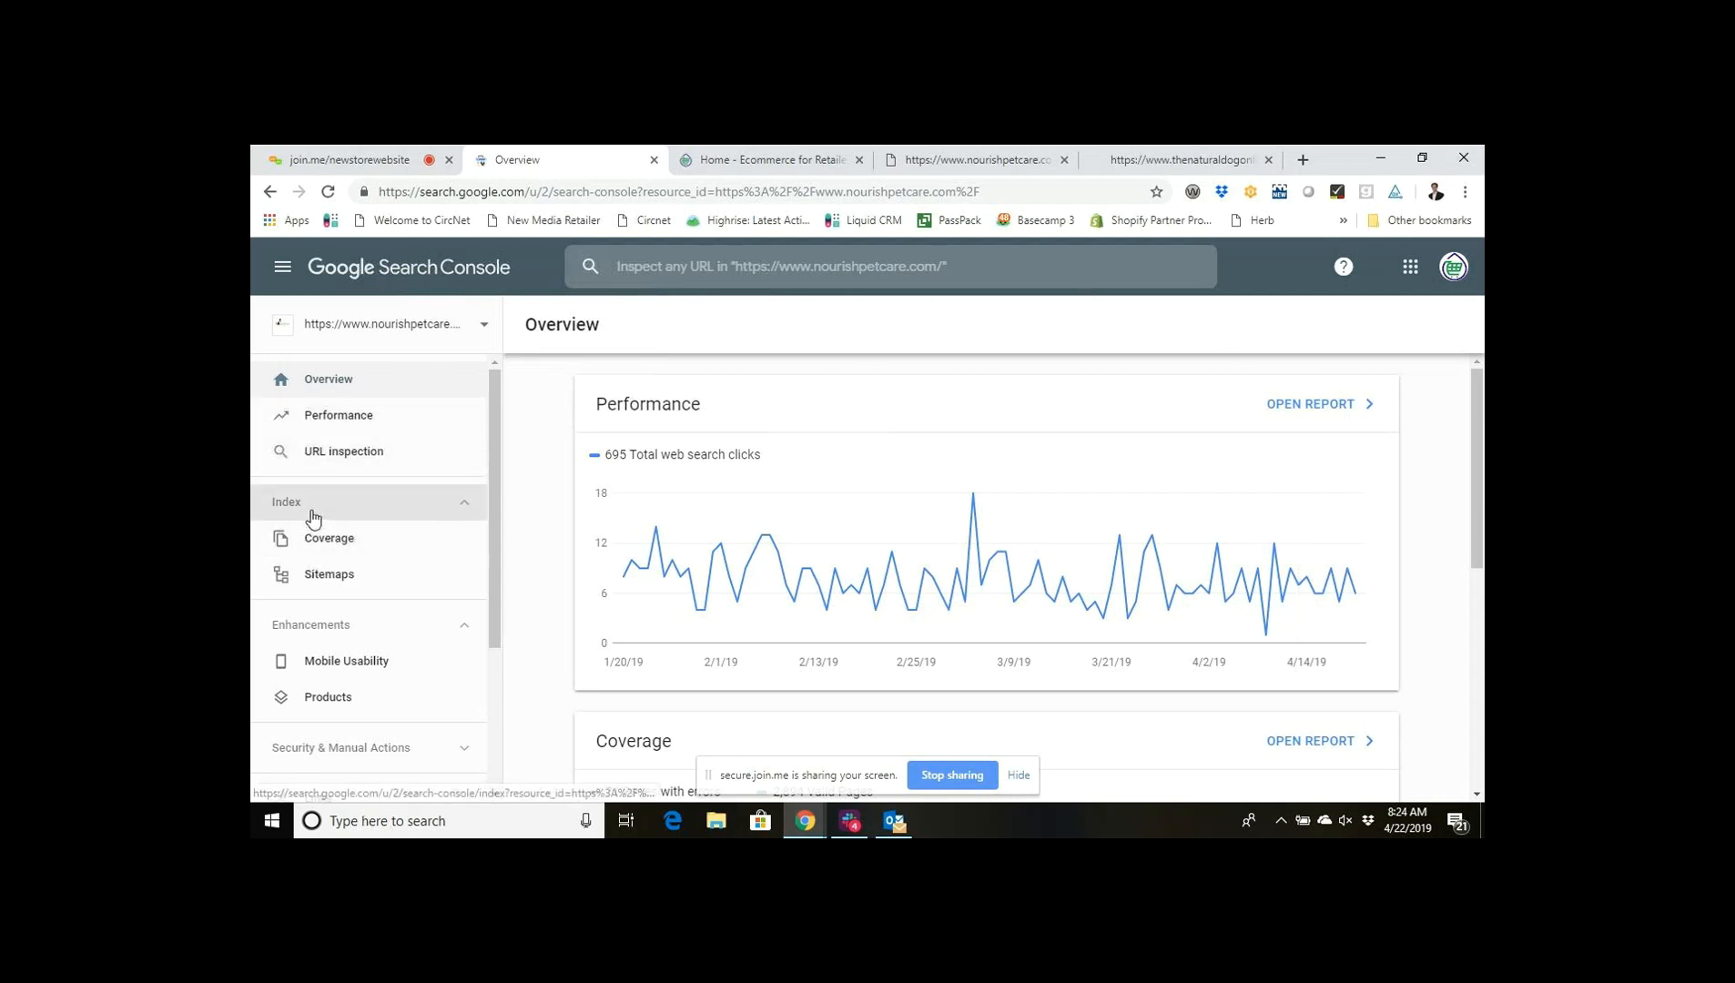
# Enter sitemap.xml under Sitemaps' Add a new sitemap, then open the join.me meeting options.
pyautogui.click(329, 574)
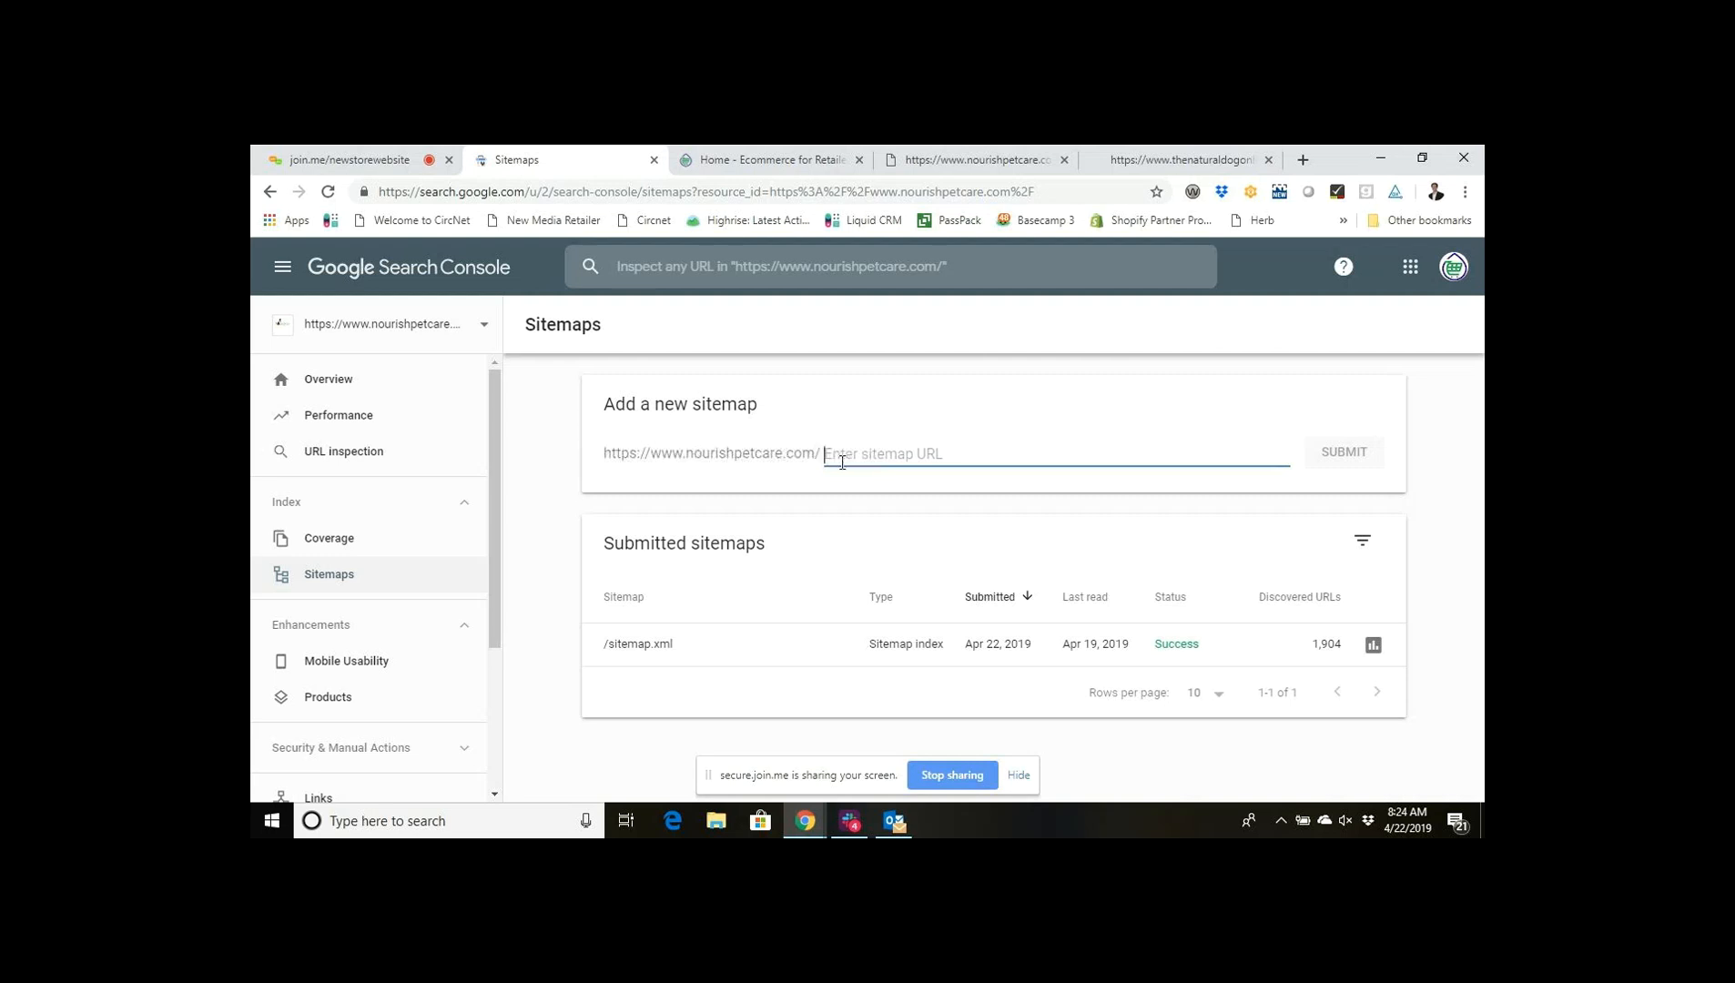
pyautogui.write('sitemap.')
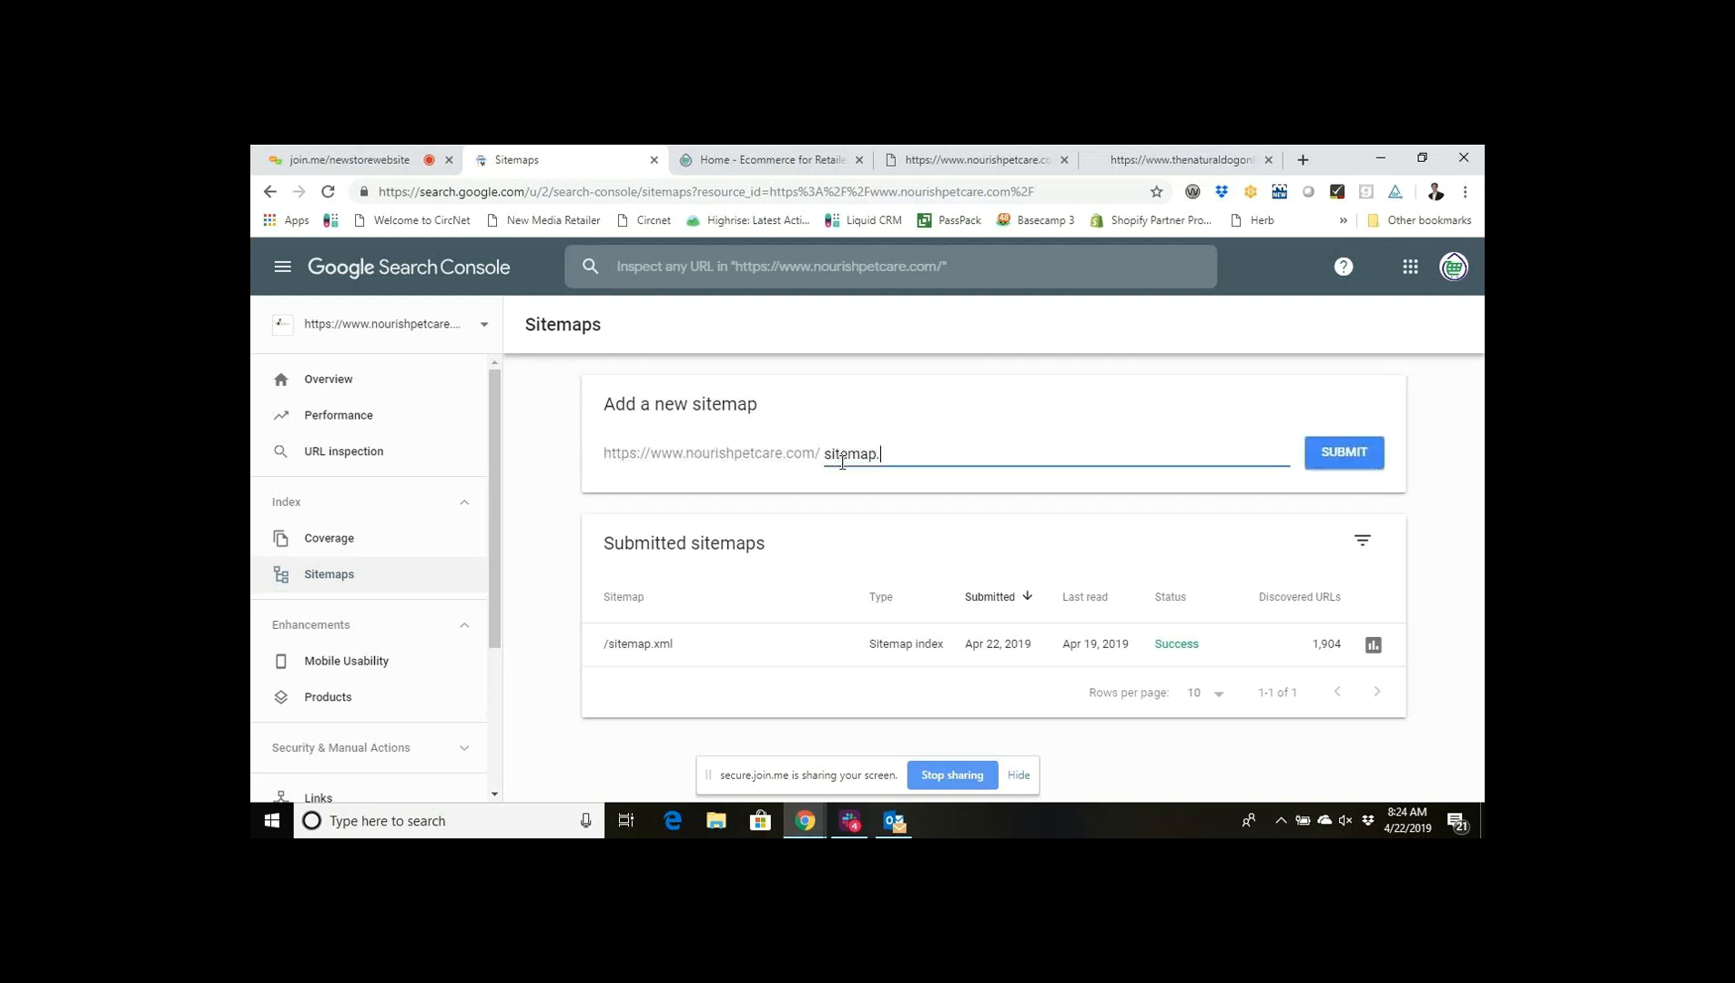
pyautogui.write('xml')
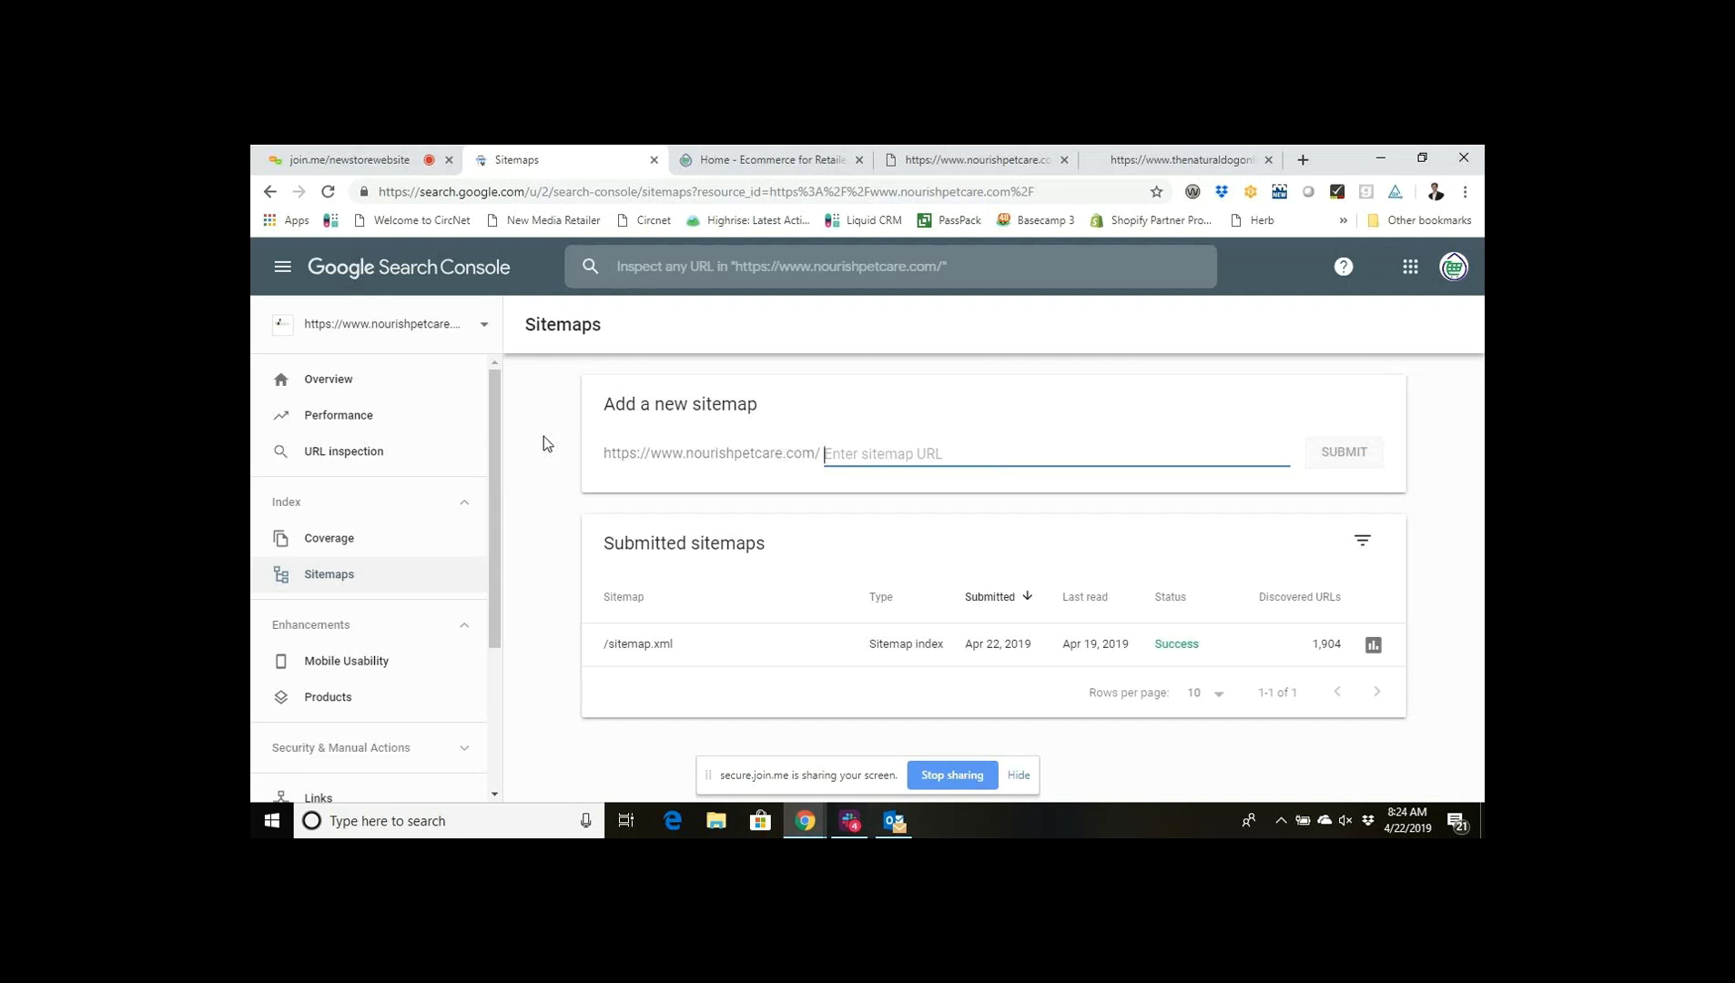
pyautogui.click(345, 159)
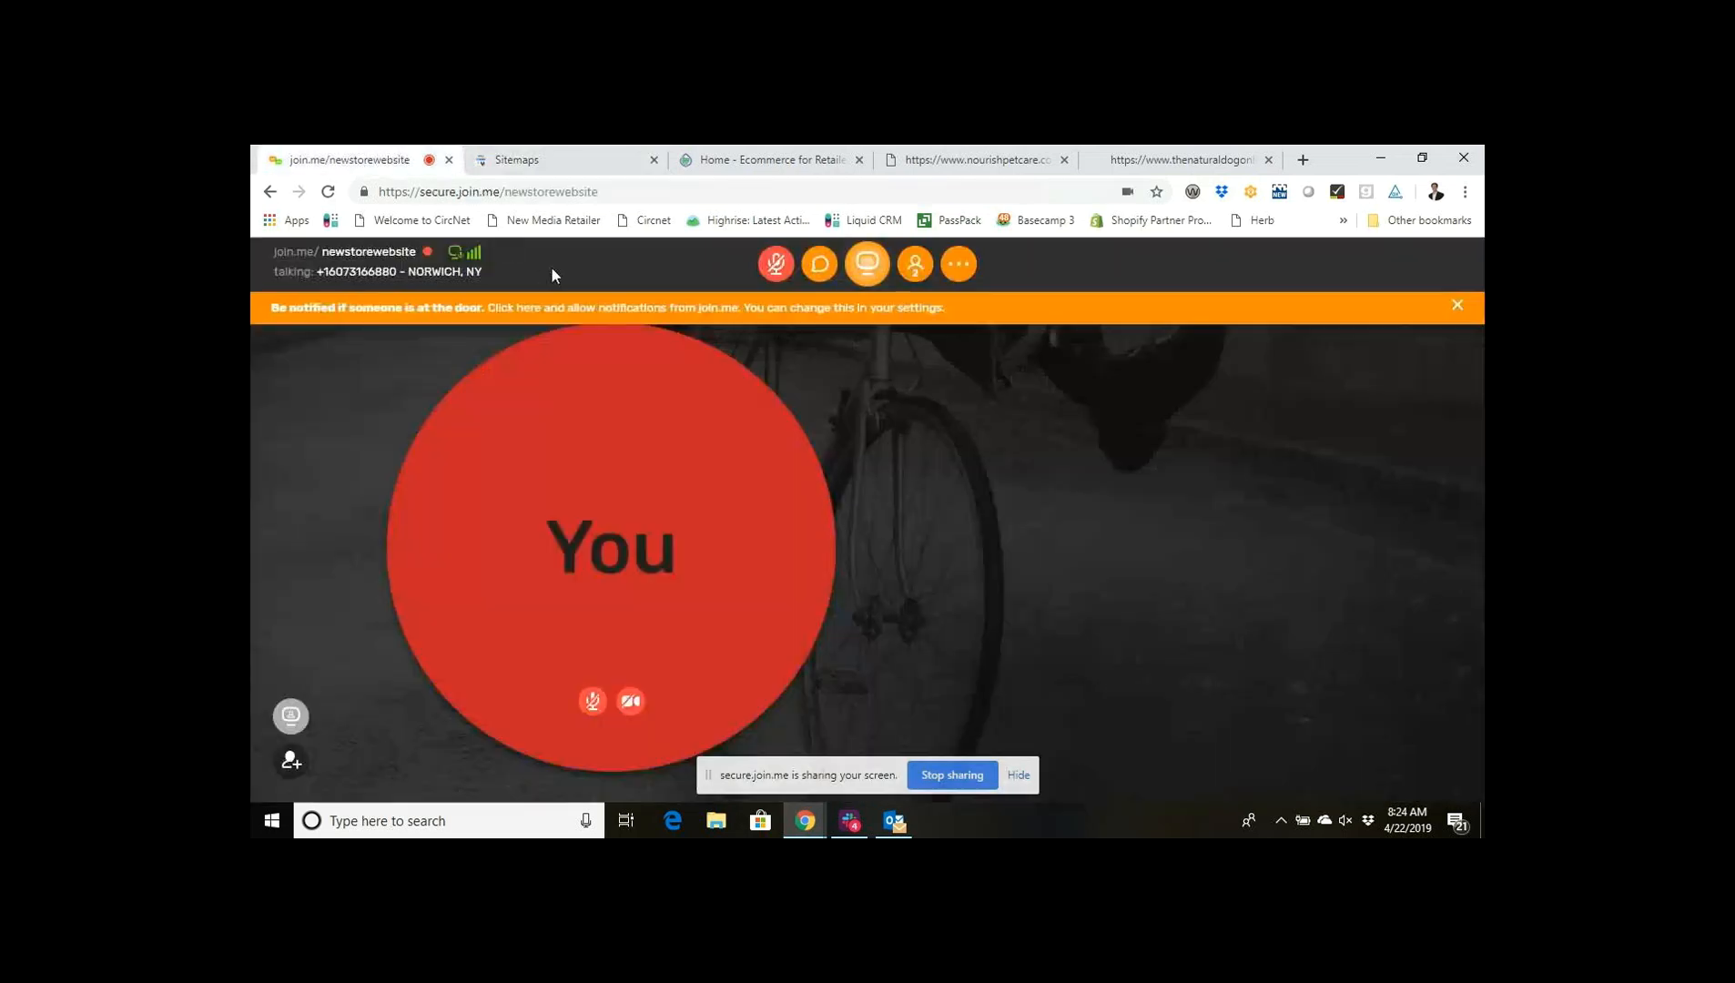
pyautogui.click(956, 263)
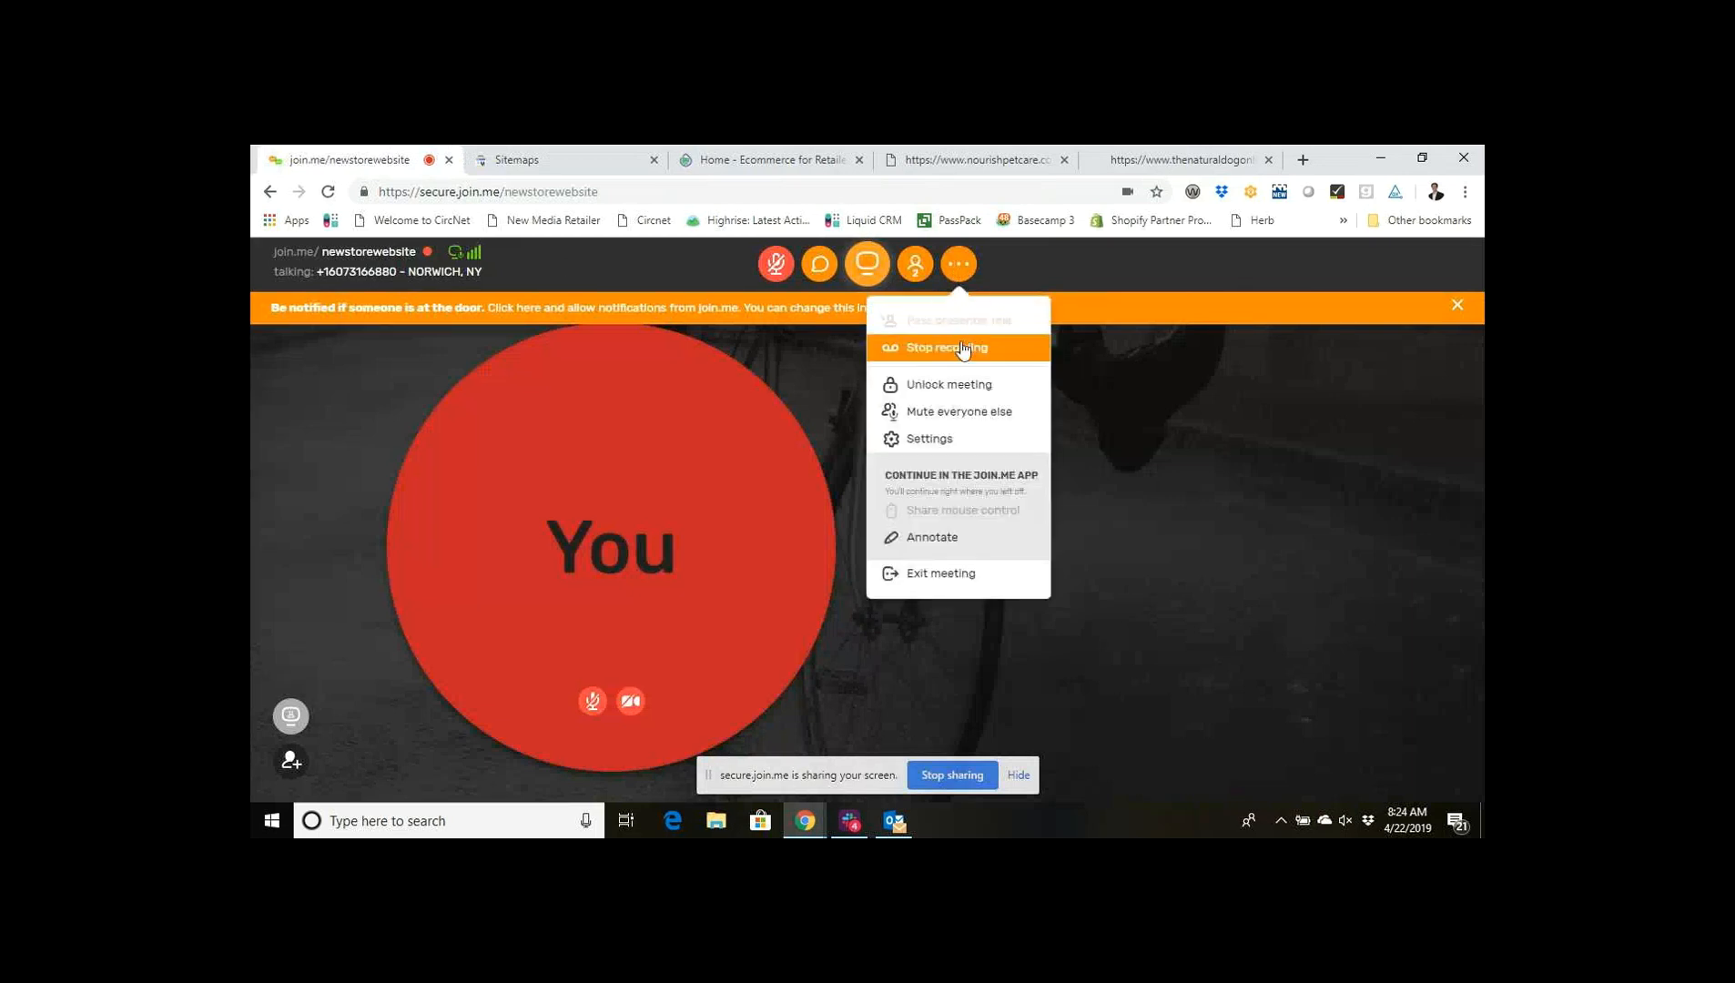